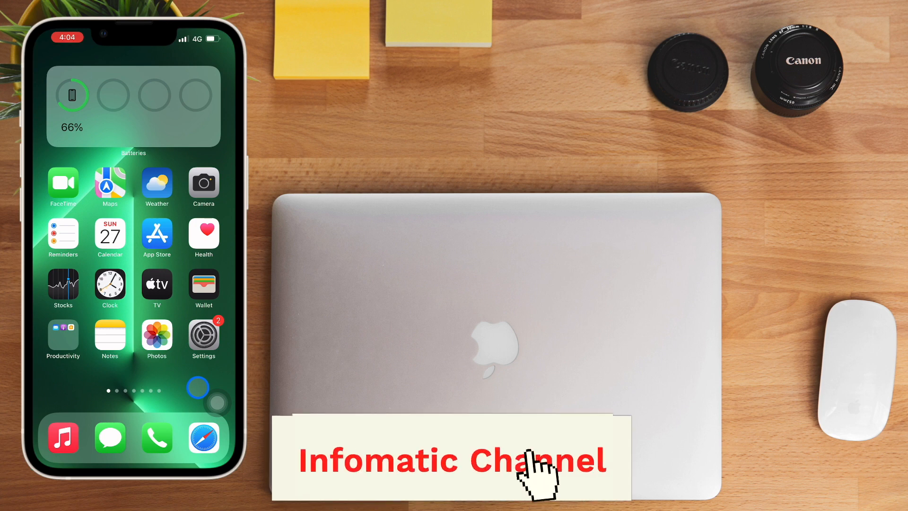
{"action": "mouse_move", "coordinate": [587, 414]}
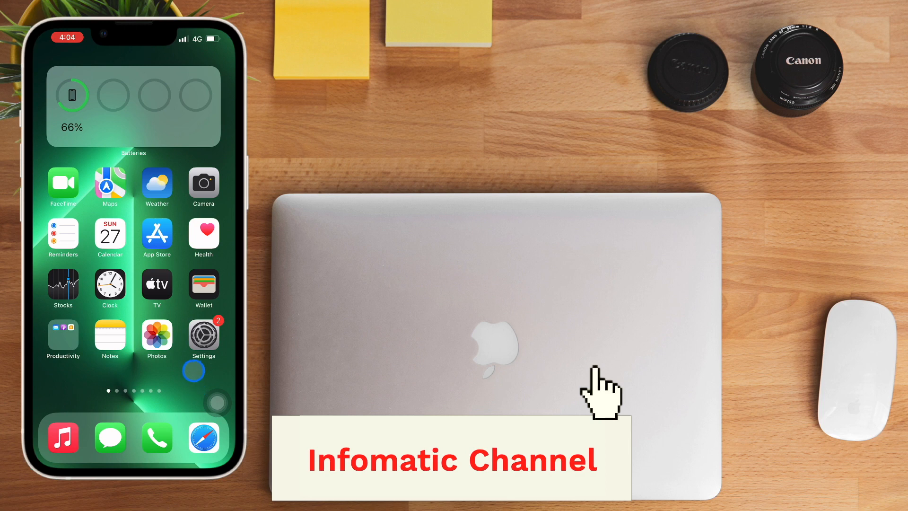
Launch the Settings app from the iPhone Home Screen
{"action": "left_click", "coordinate": [203, 334]}
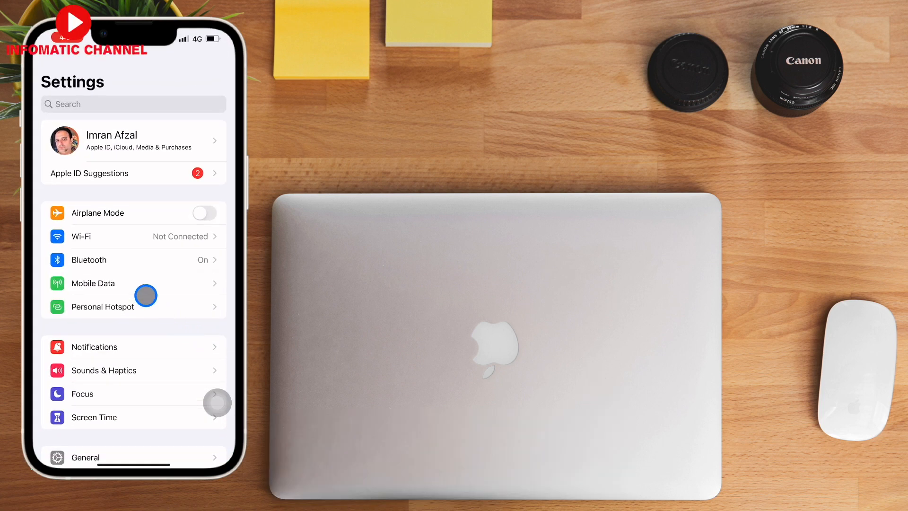
Confirm Find My iPhone is on under Apple ID > Find My, then return home
{"action": "left_click", "coordinate": [133, 139]}
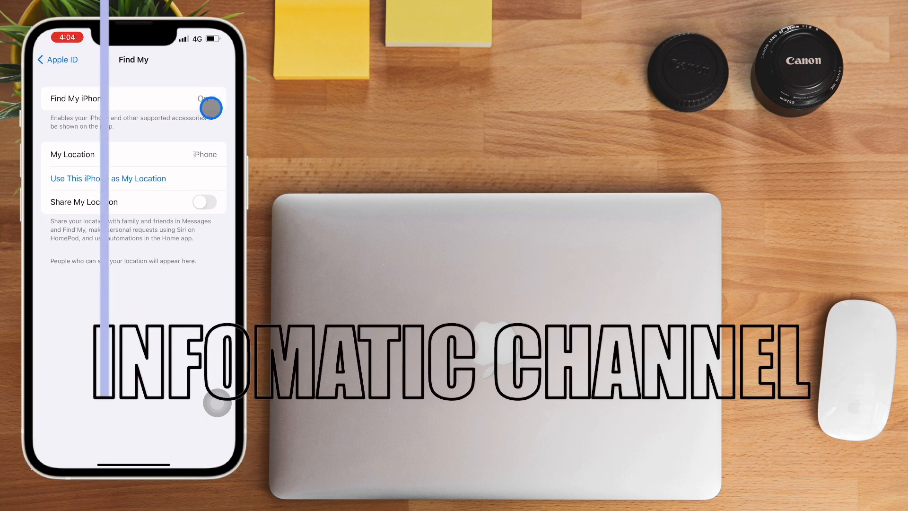
{"action": "left_click", "coordinate": [133, 98]}
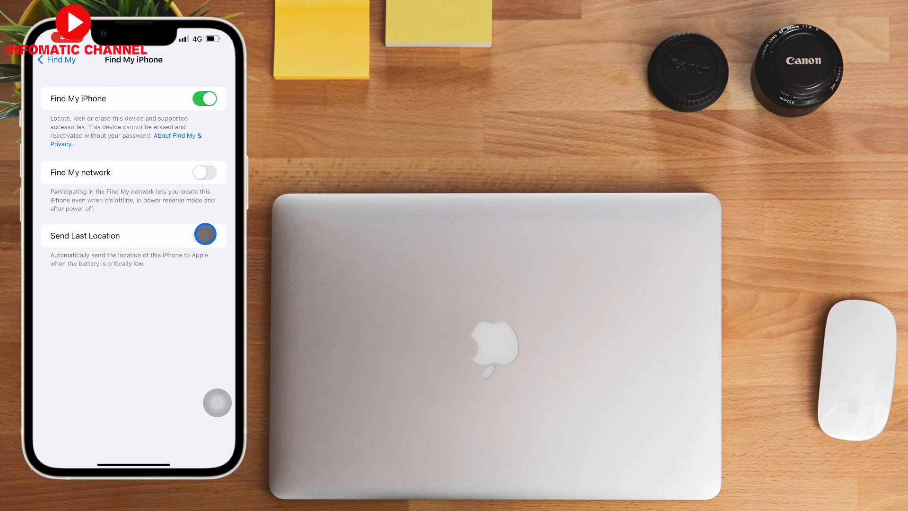
{"action": "left_click", "coordinate": [204, 235]}
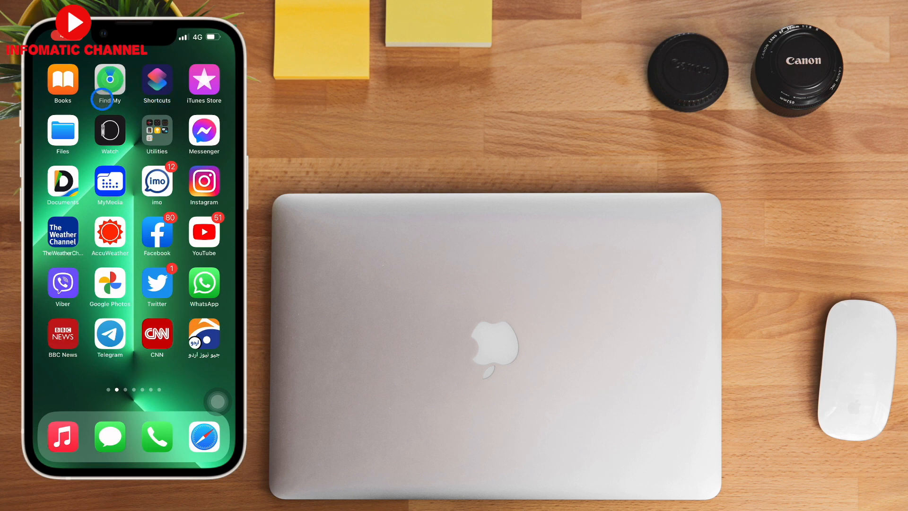
Launch Find My and view the iPhone, iMac, MacBook Pro and AirPods on the Devices list
{"action": "left_click", "coordinate": [109, 77]}
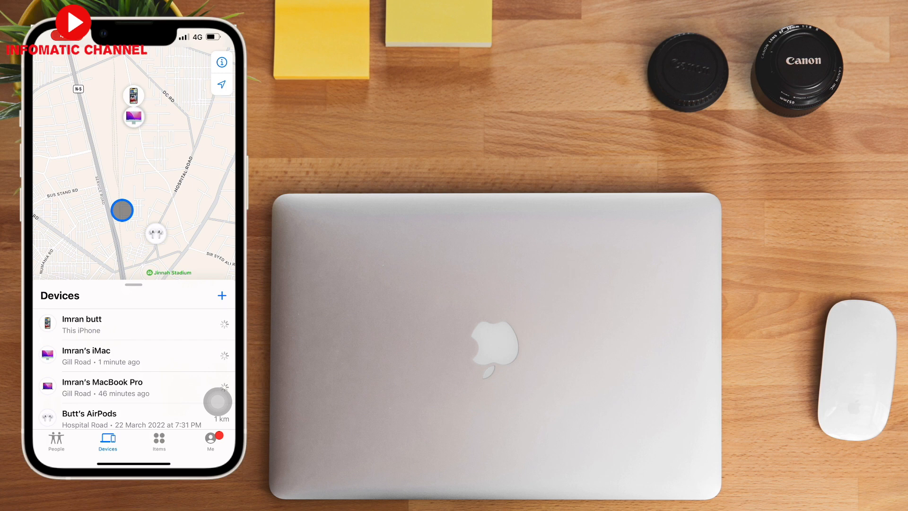
{"action": "left_click", "coordinate": [82, 323]}
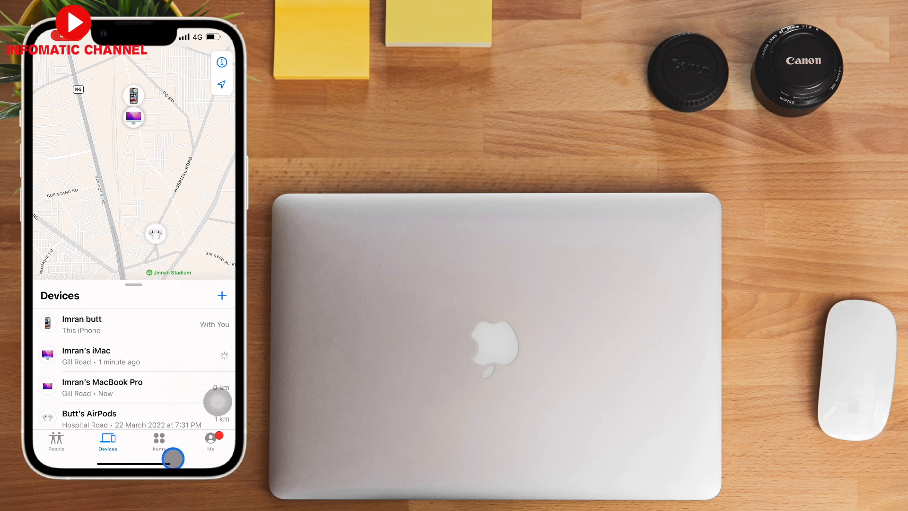
{"action": "left_click", "coordinate": [108, 441]}
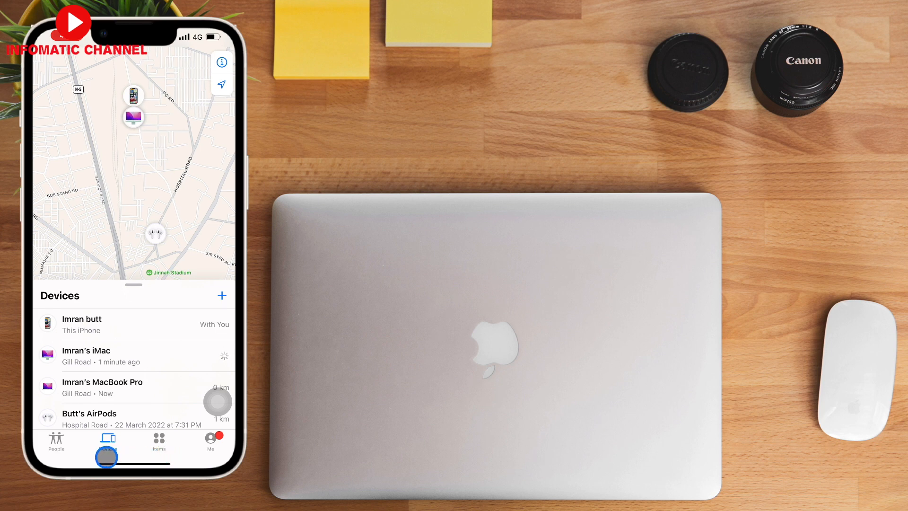
{"action": "left_click", "coordinate": [106, 440]}
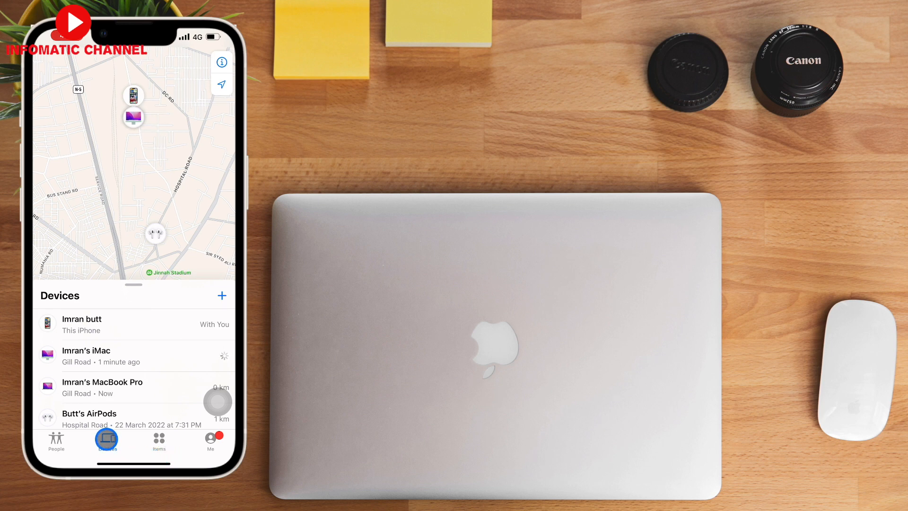
{"action": "left_click", "coordinate": [106, 441]}
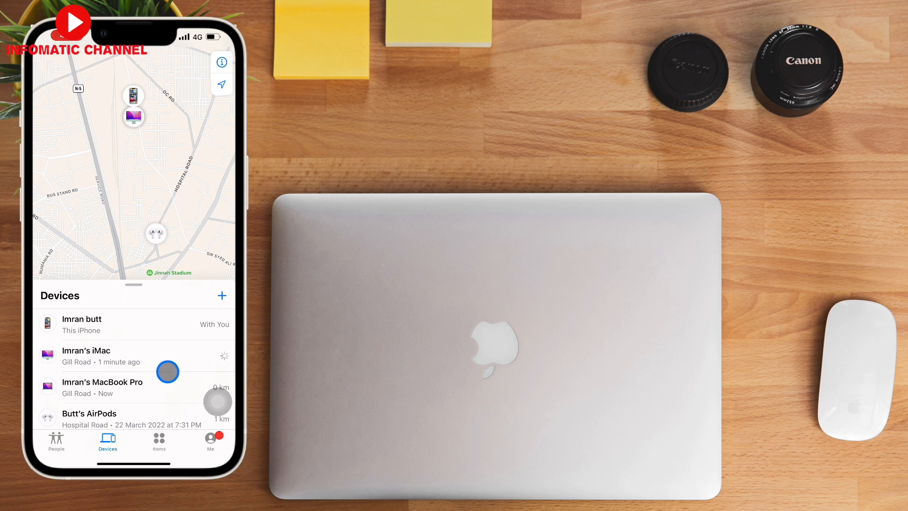
Select the iMac to show Play Sound, Directions, Mark As Lost and Erase options
{"action": "left_click", "coordinate": [86, 355]}
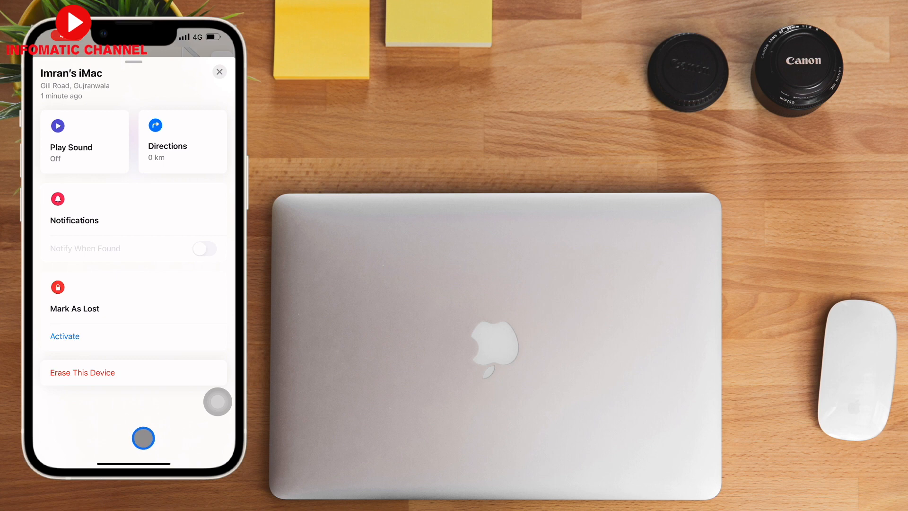
{"action": "mouse_move", "coordinate": [94, 172]}
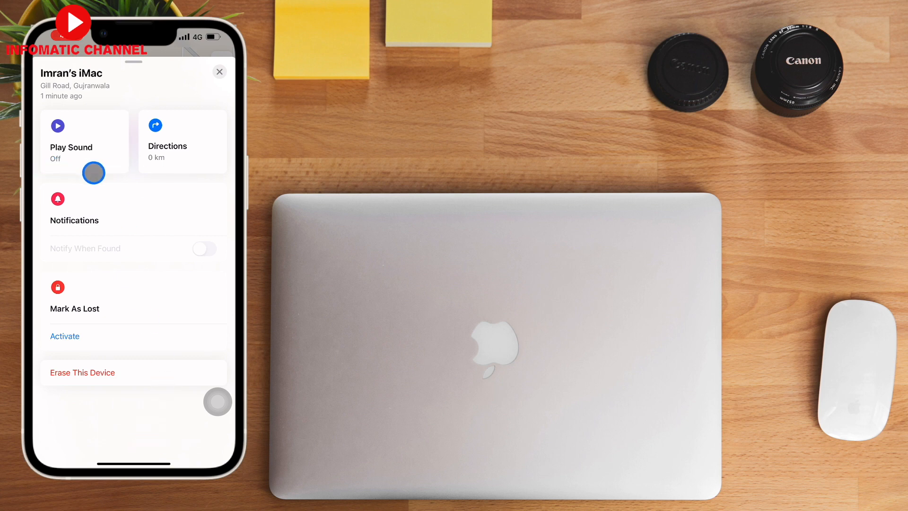
{"action": "mouse_move", "coordinate": [133, 170]}
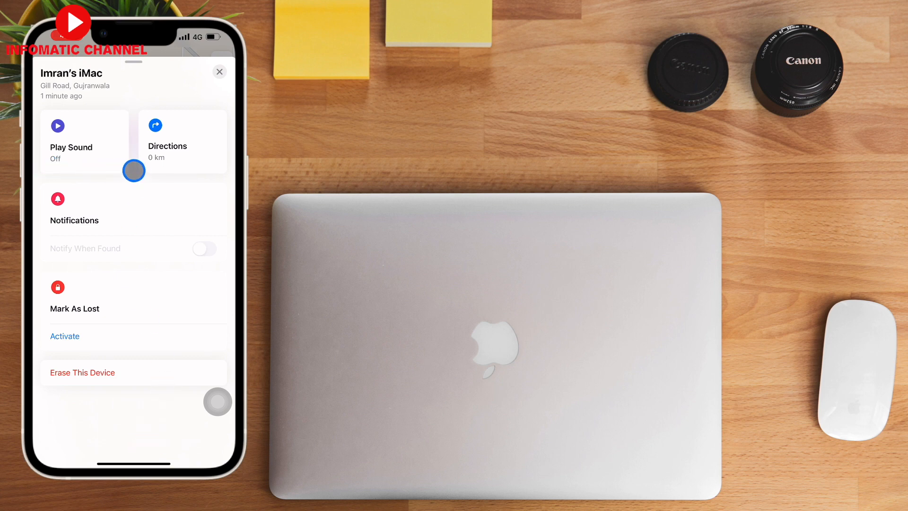
{"action": "mouse_move", "coordinate": [173, 168]}
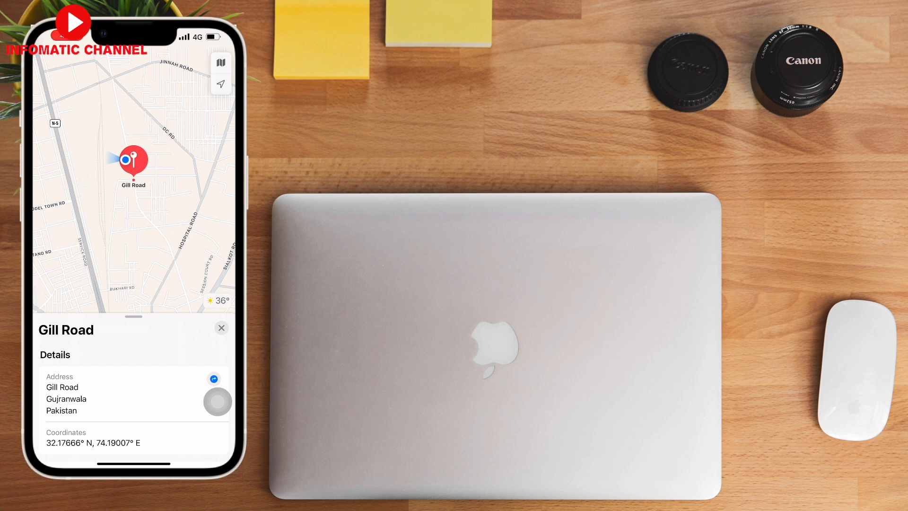
Choose Share My Location to compose a new location message
{"action": "left_click", "coordinate": [221, 327]}
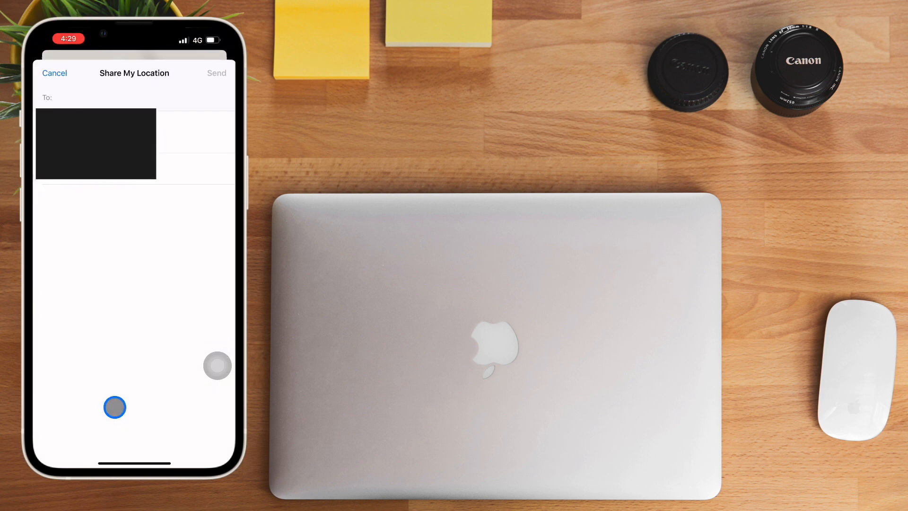
Address the location message to the contact found by typing 'mu' and send it
{"action": "type", "text": "m"}
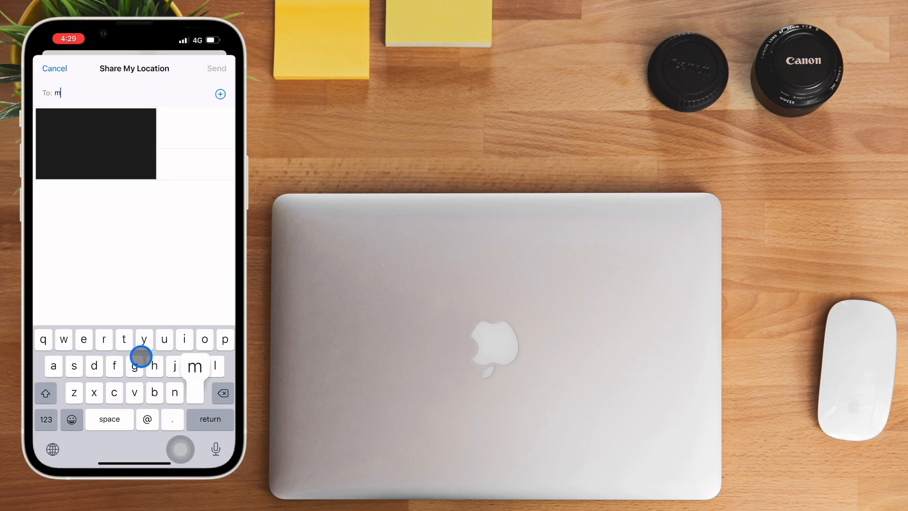
{"action": "type", "text": "uhammad Afzal,"}
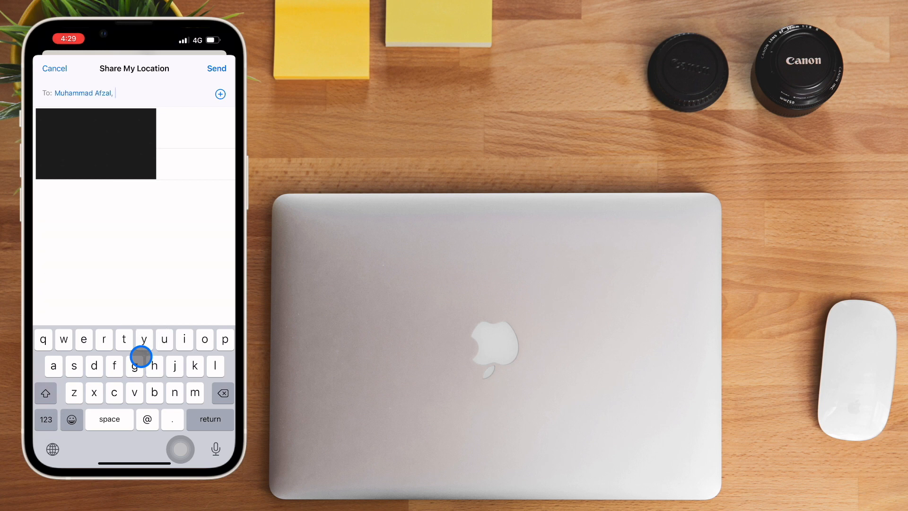
{"action": "left_click", "coordinate": [217, 68]}
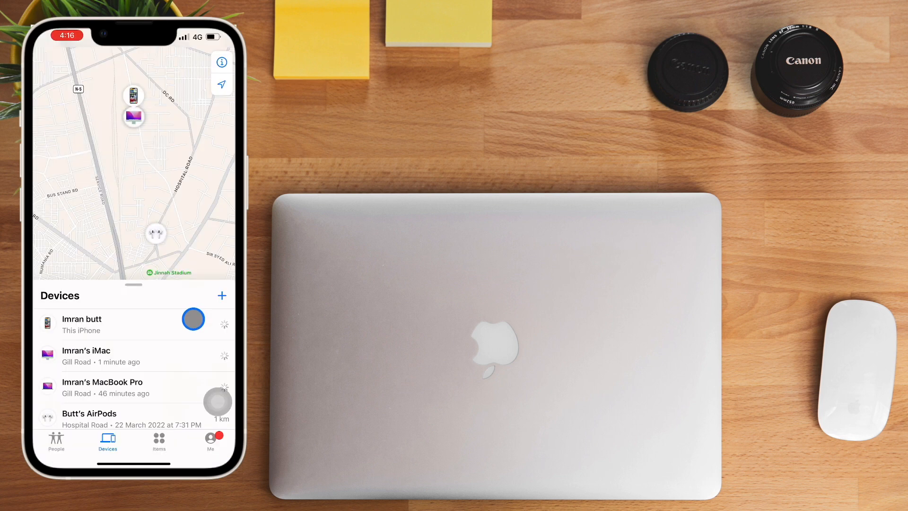
{"action": "left_click", "coordinate": [159, 443]}
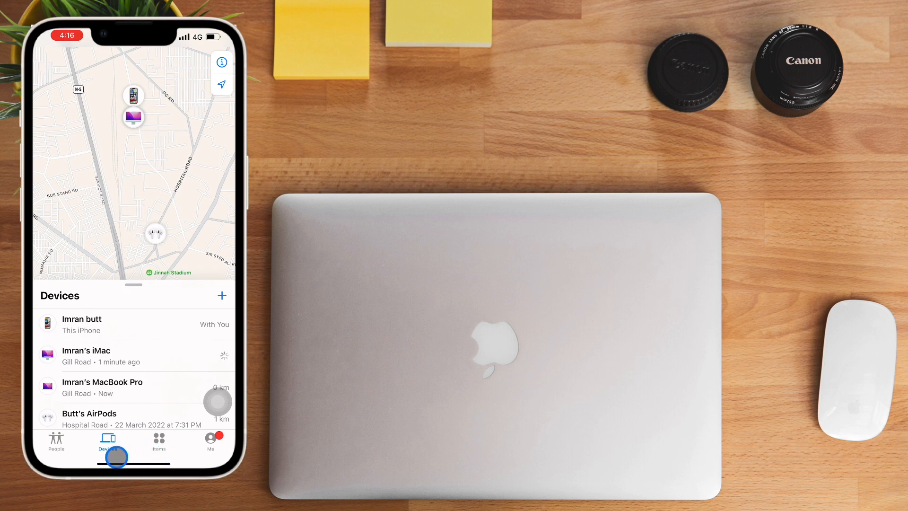
{"action": "left_click", "coordinate": [106, 442]}
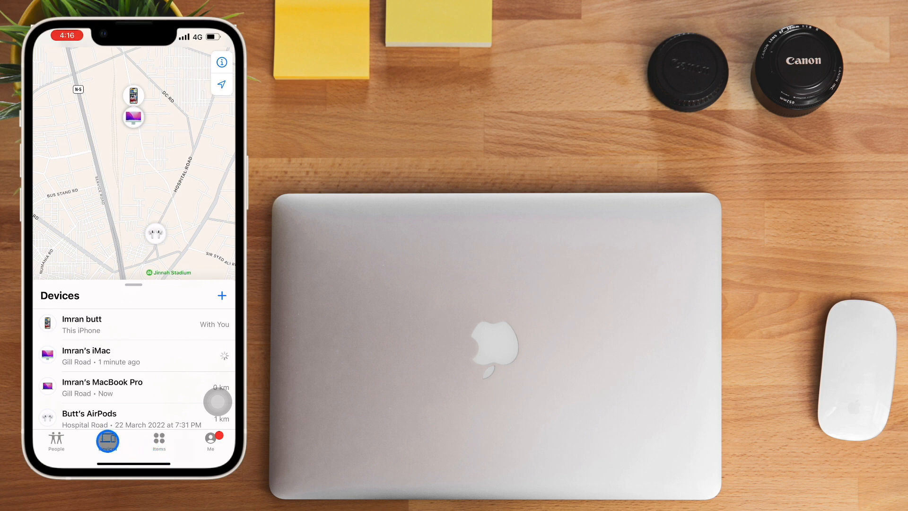